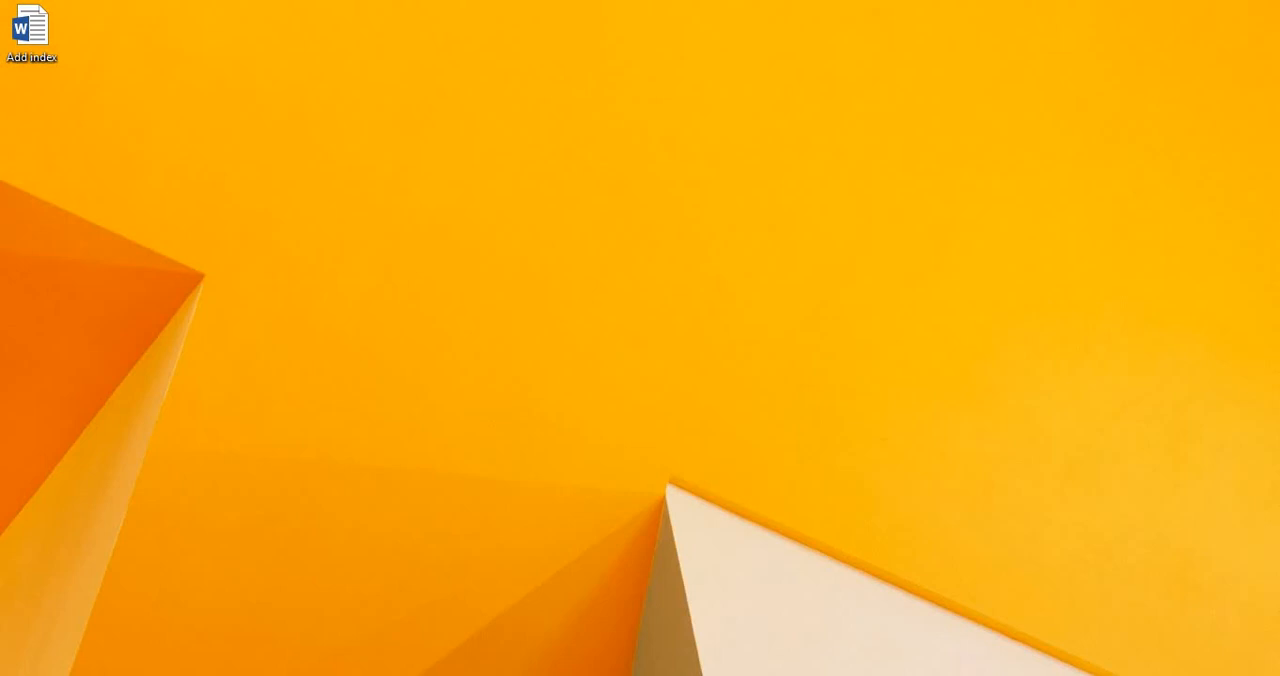
mouse_move(30, 645)
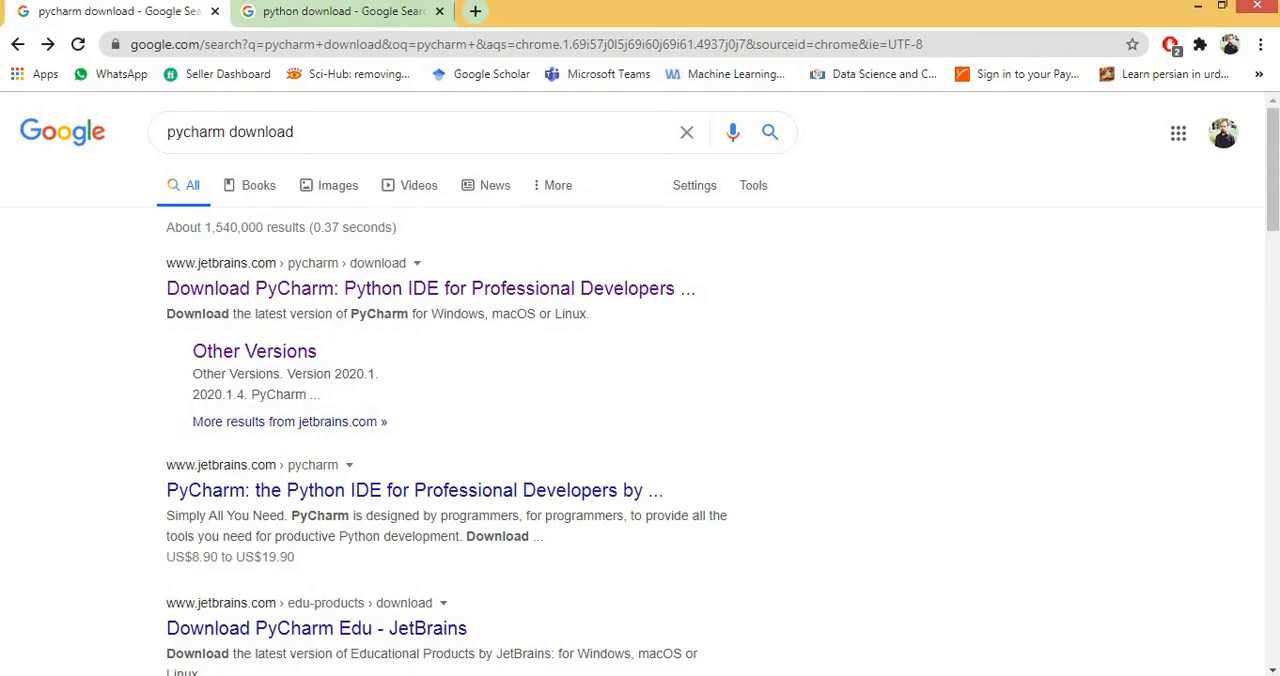
mouse_move(93, 420)
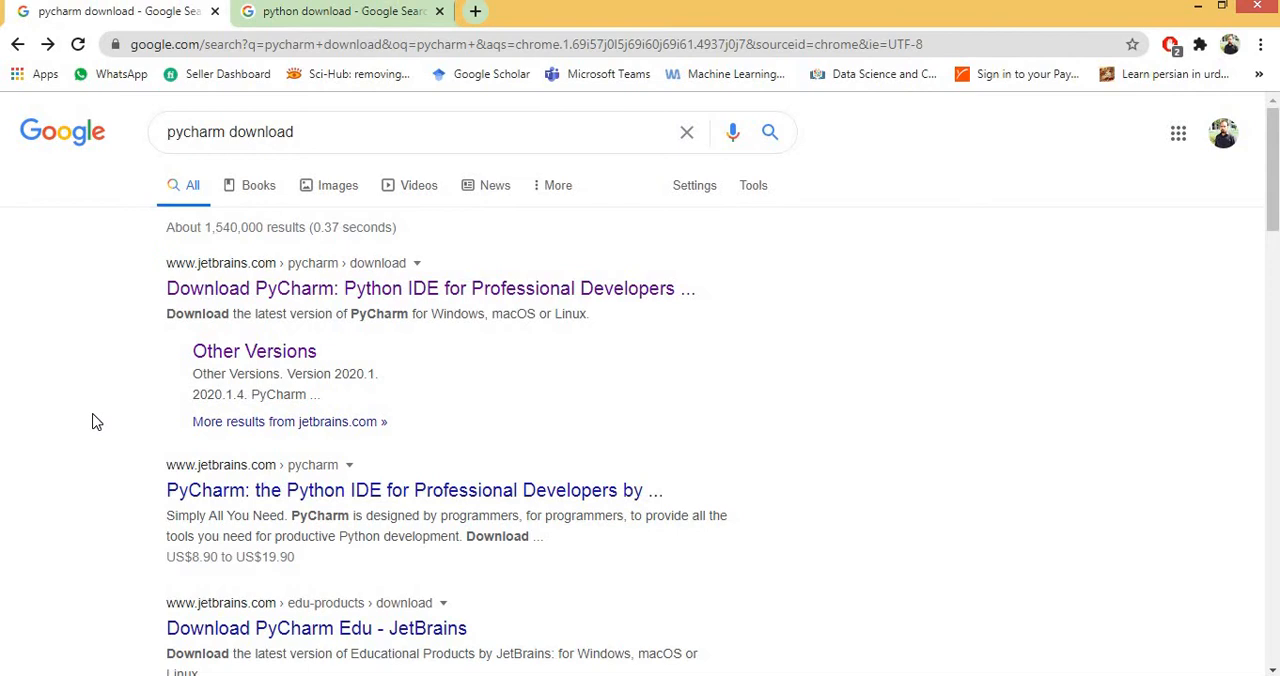
mouse_move(375, 165)
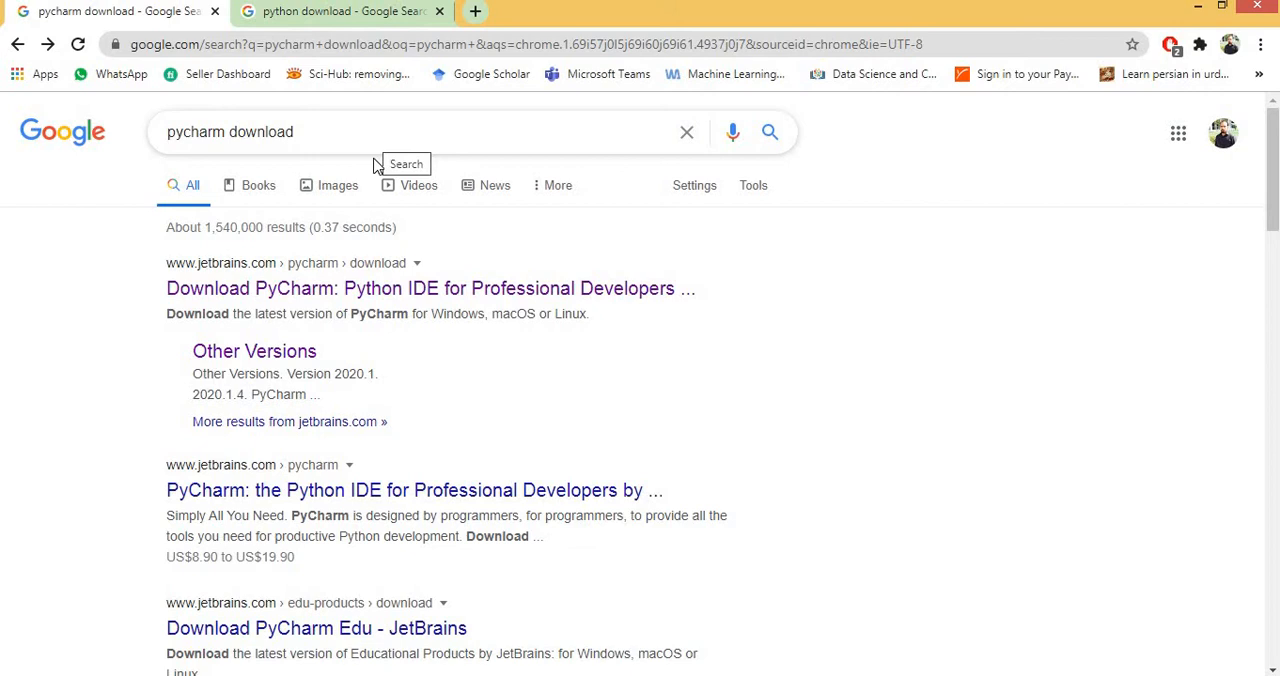
Open jetbrains.com/pycharm/download from the 'Download PyCharm' Google result.
click(430, 288)
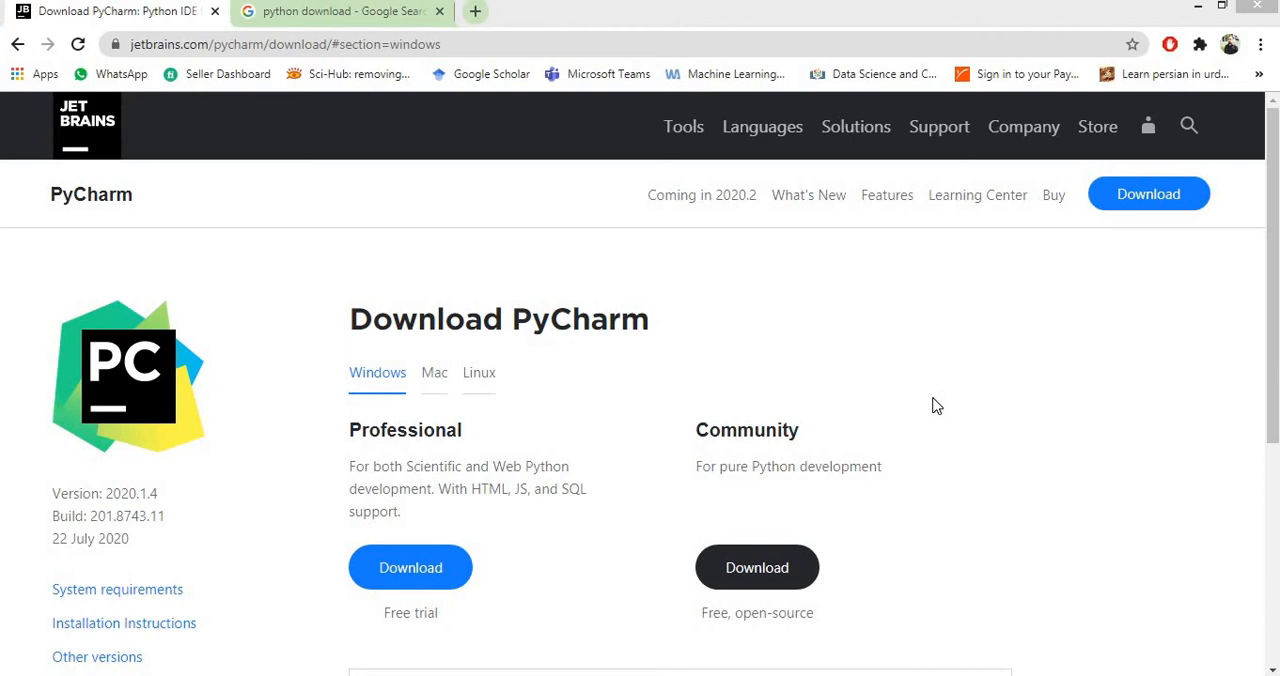
mouse_move(757, 523)
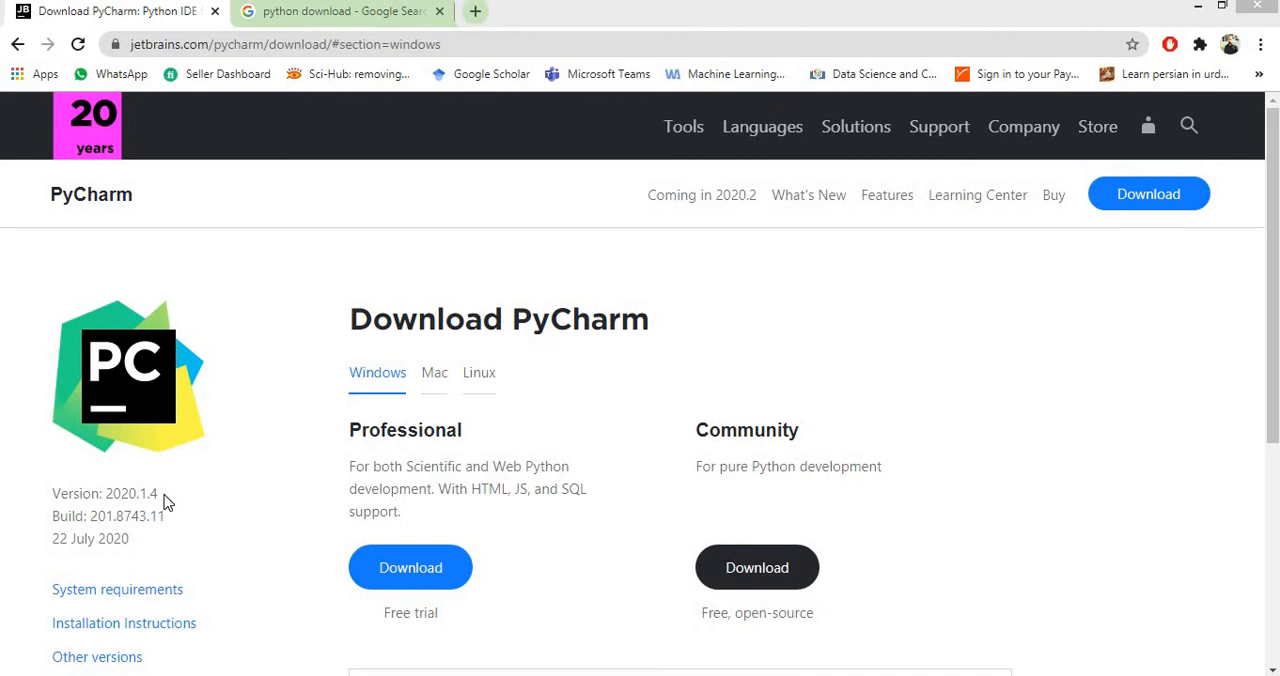
mouse_move(730, 593)
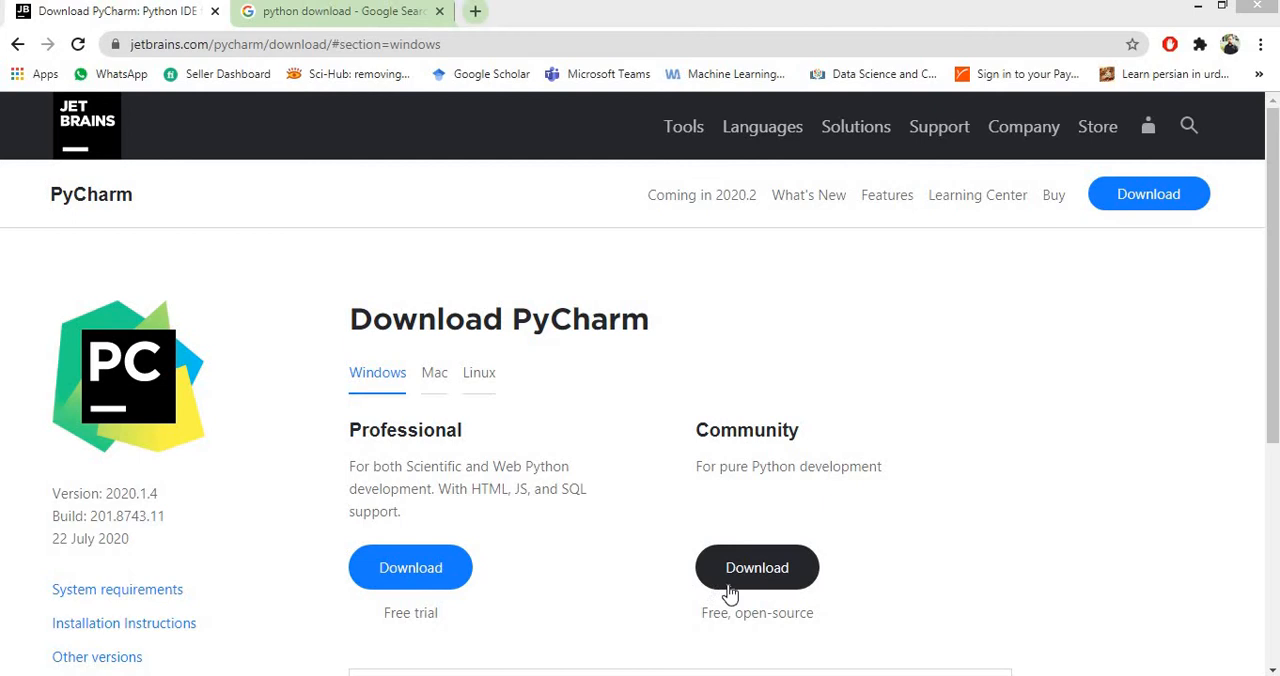
Download the PyCharm Community installer and go back to the 'python download' results.
click(757, 567)
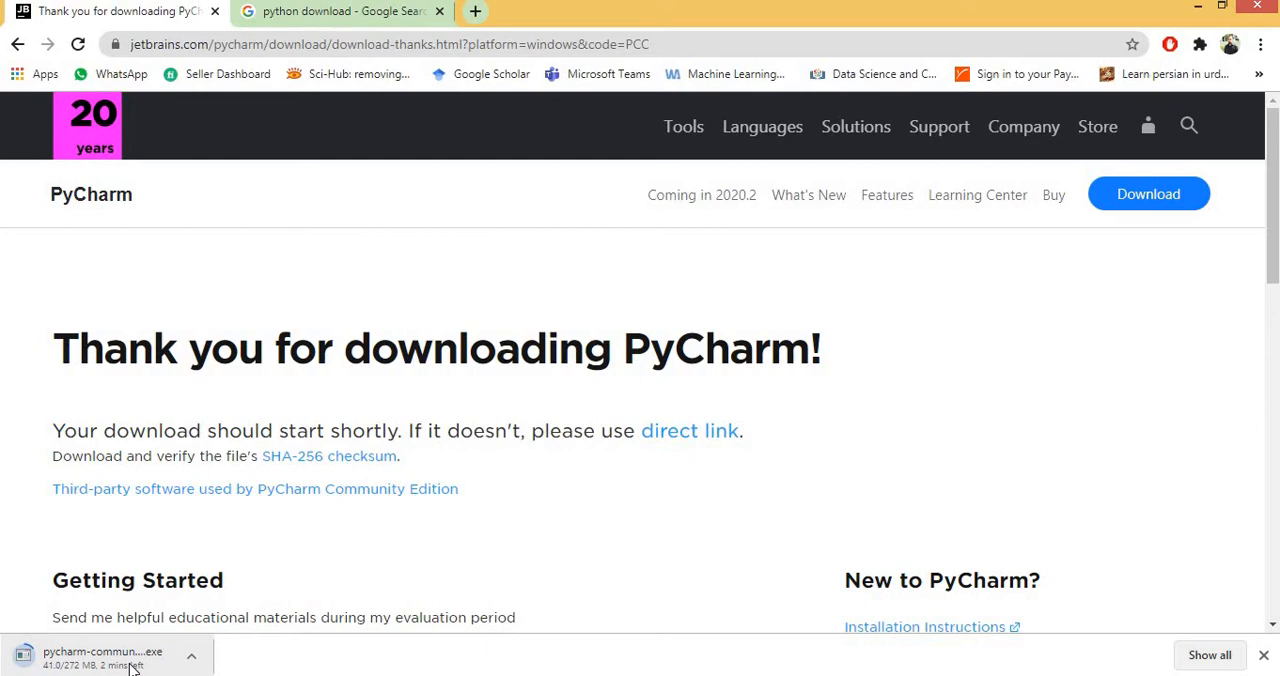
click(340, 11)
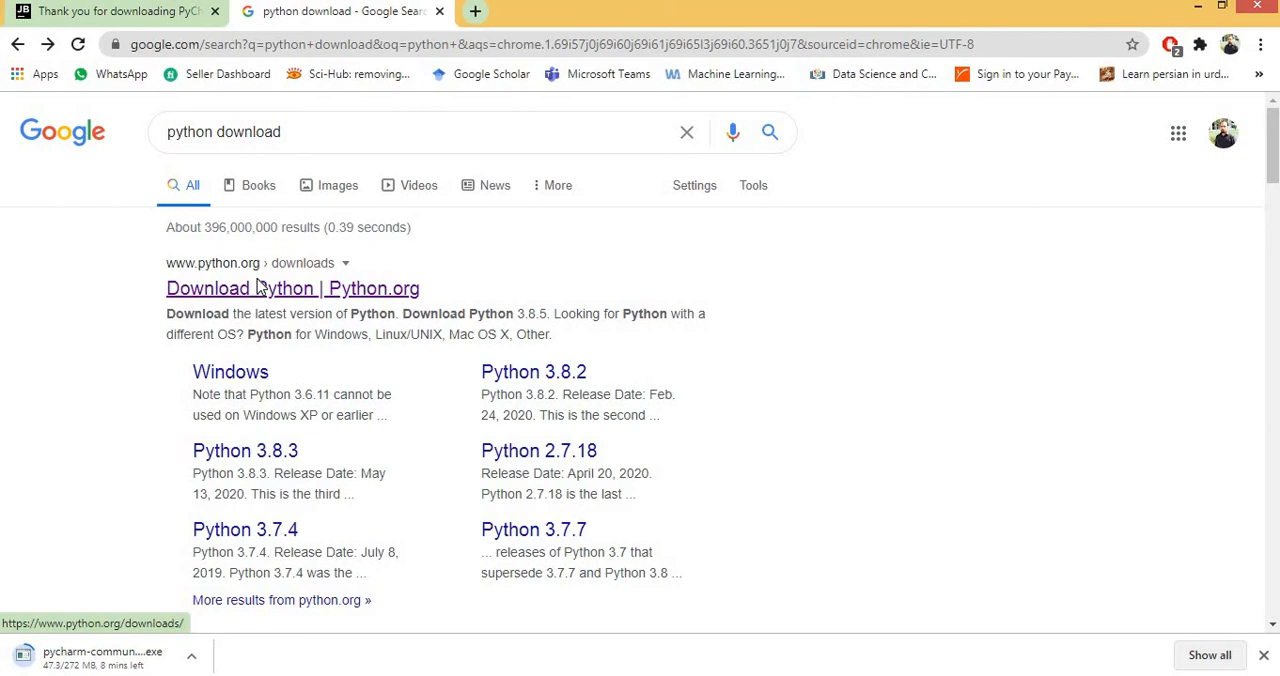
Open python.org/downloads from the 'Download Python | Python.org' result.
click(292, 288)
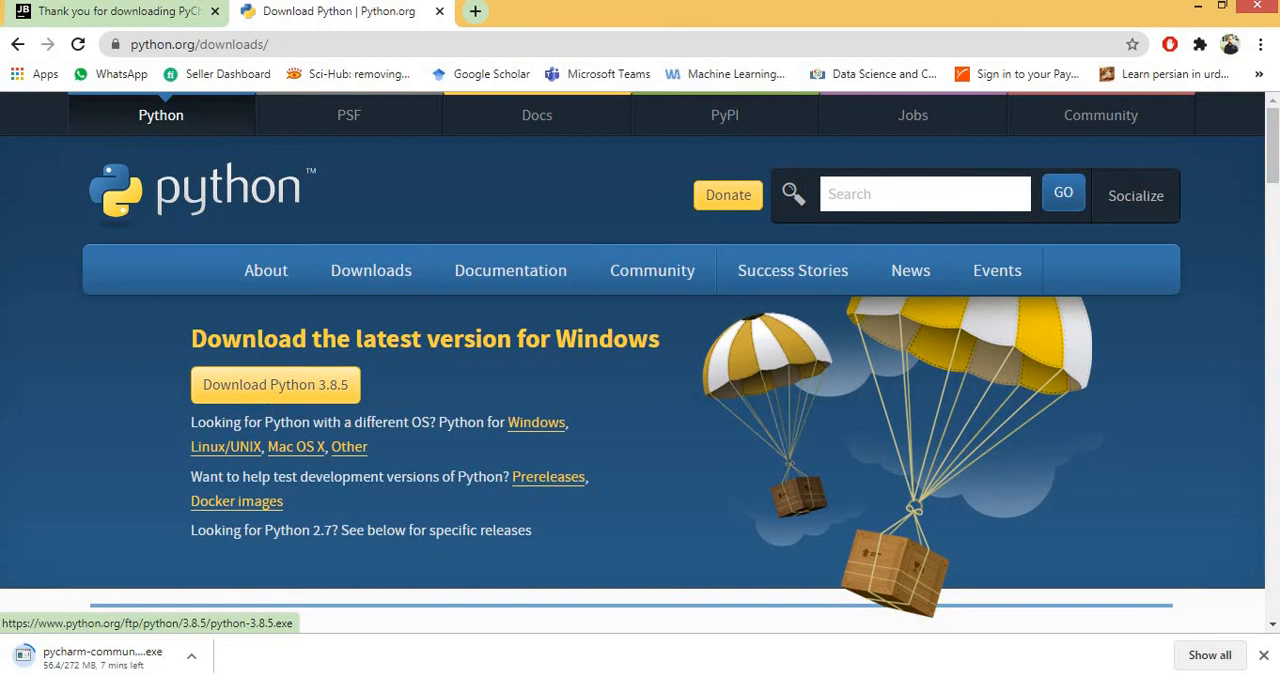
mouse_move(265, 405)
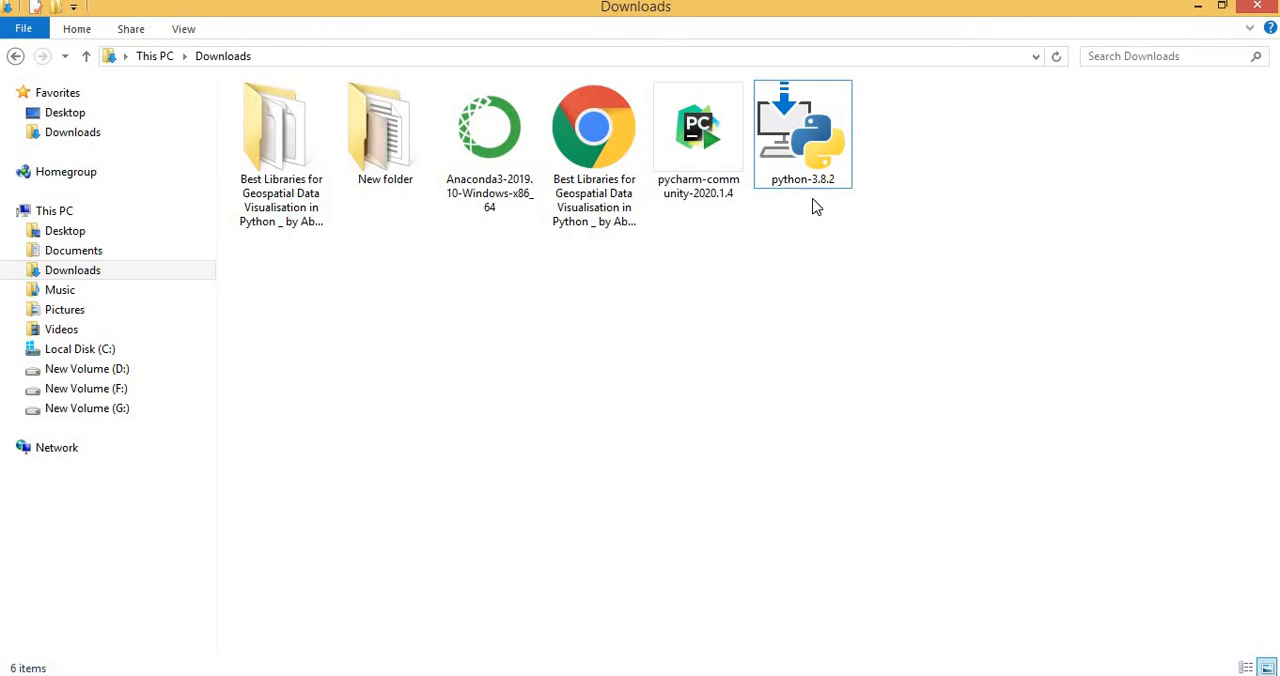
mouse_move(820, 205)
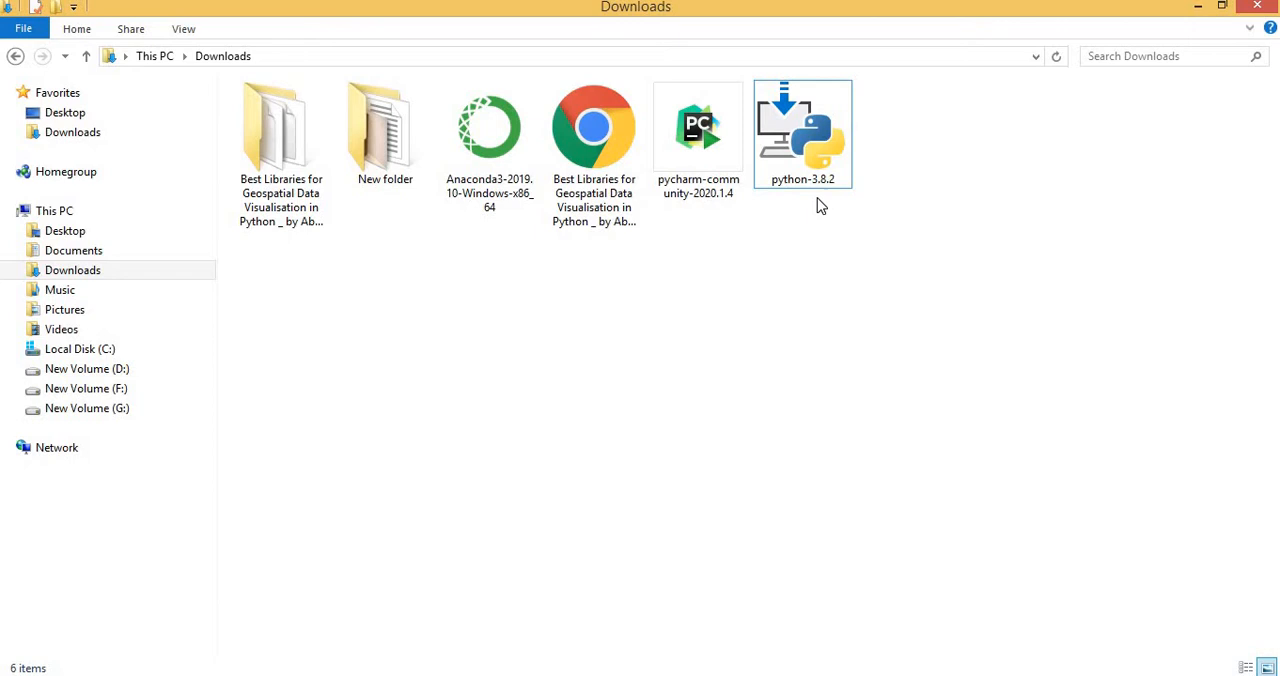
Run the python-3.8.2 installer from Downloads and choose Customize installation.
double_click(802, 131)
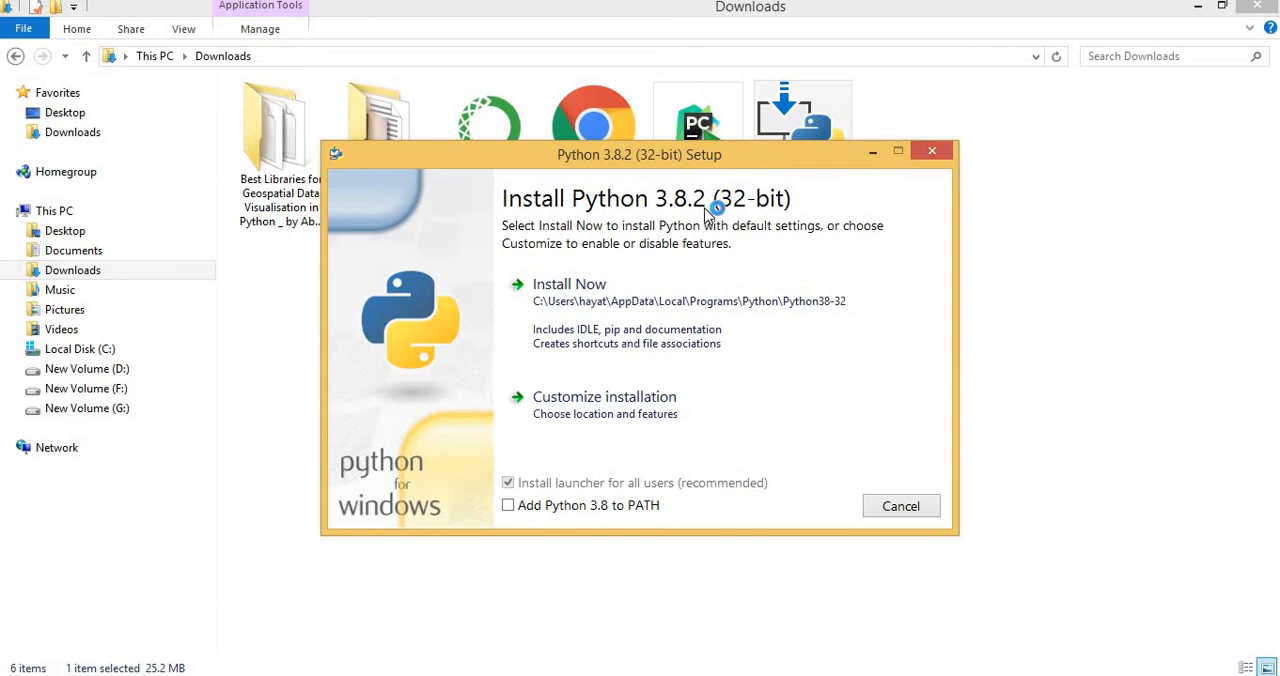
mouse_move(630, 404)
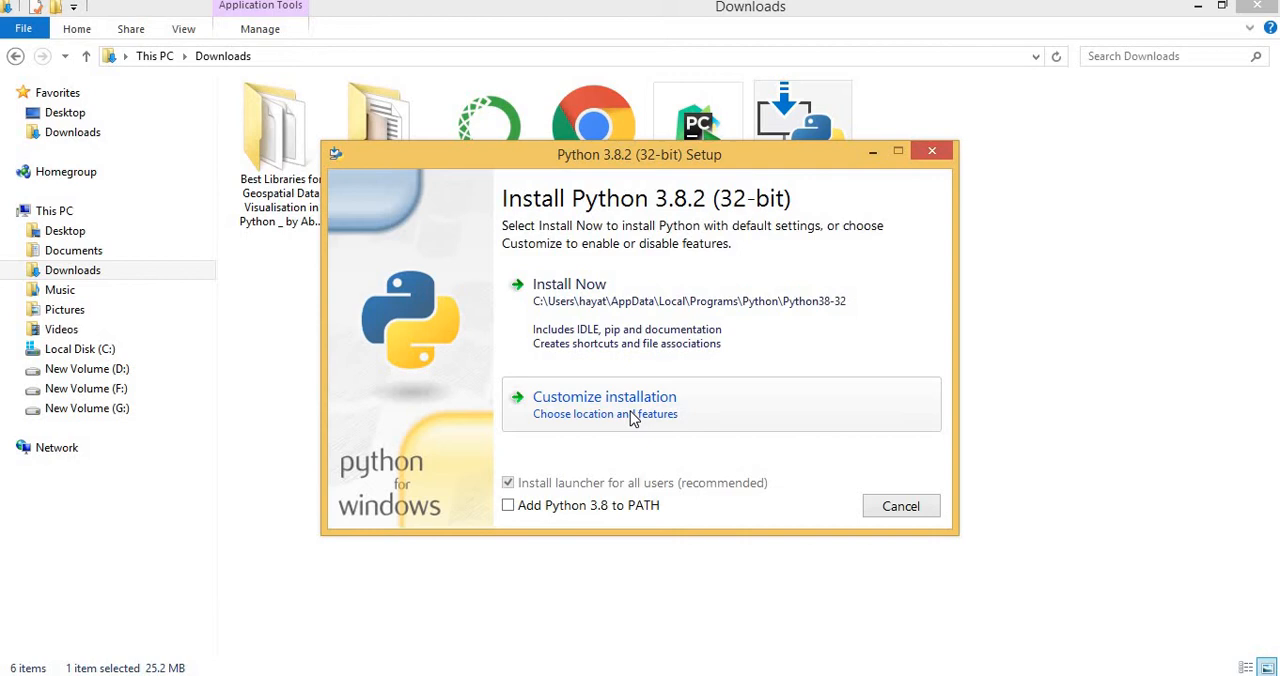
click(569, 283)
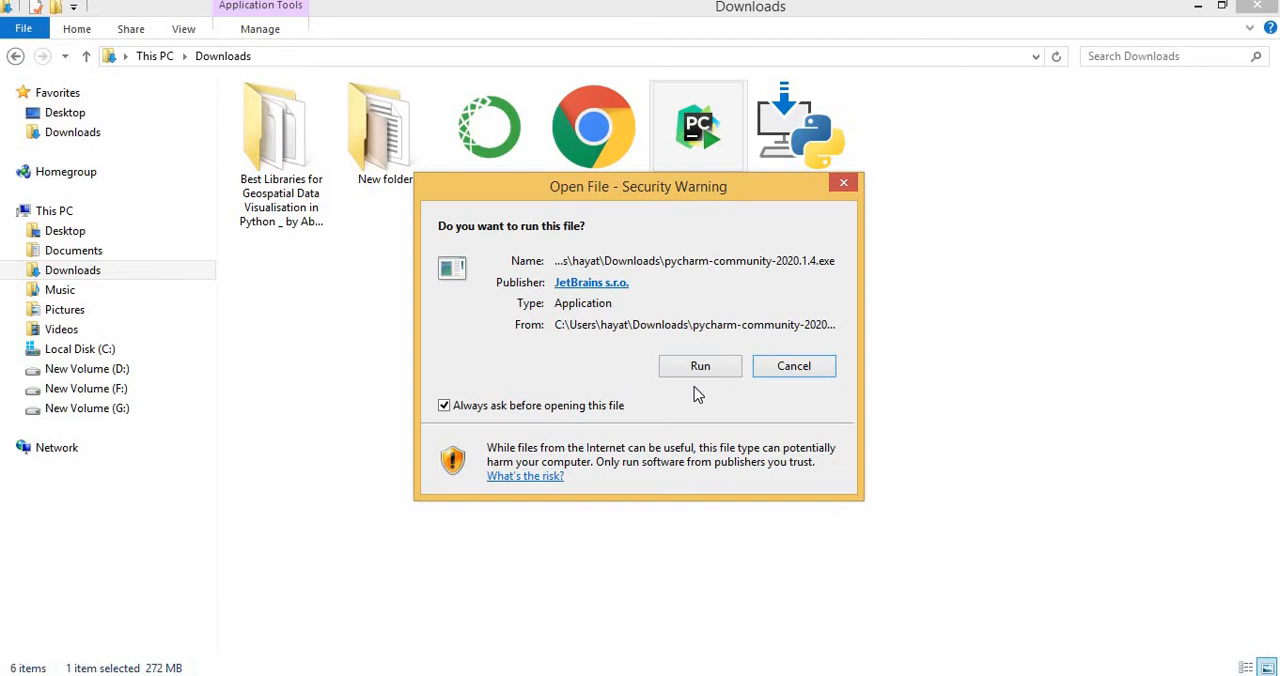
Install PyCharm Community in the default location with the chosen installation options.
click(700, 366)
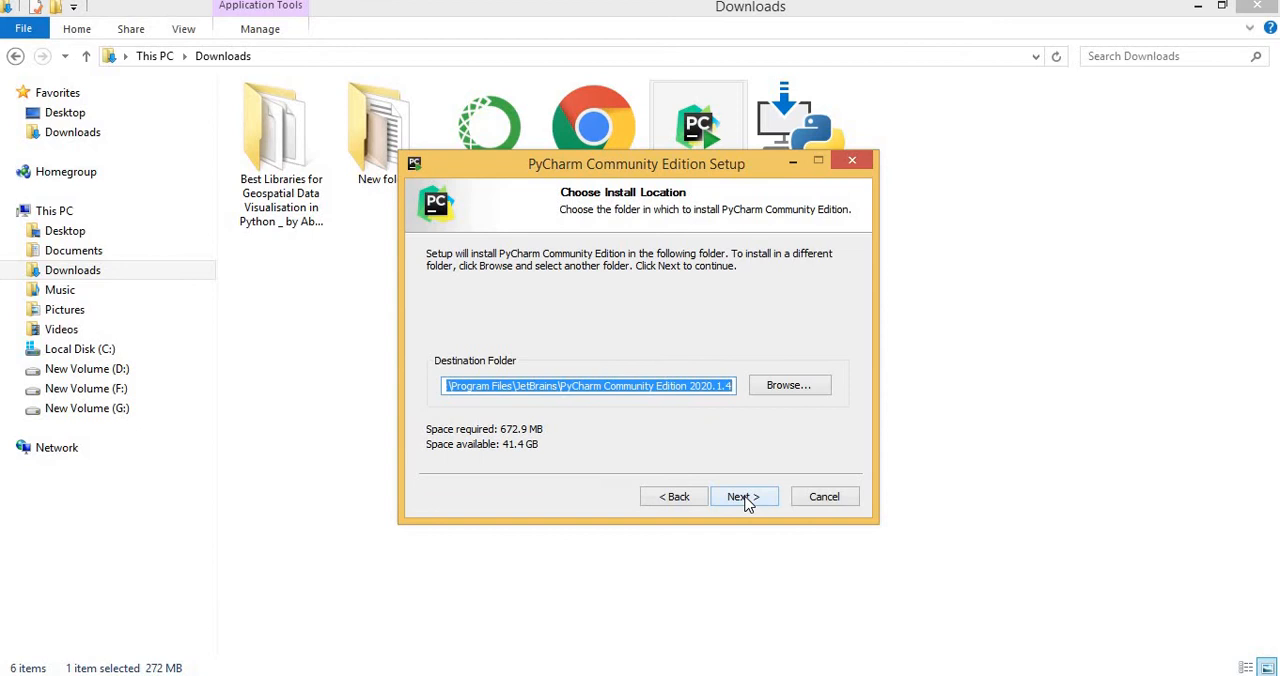
mouse_move(658, 400)
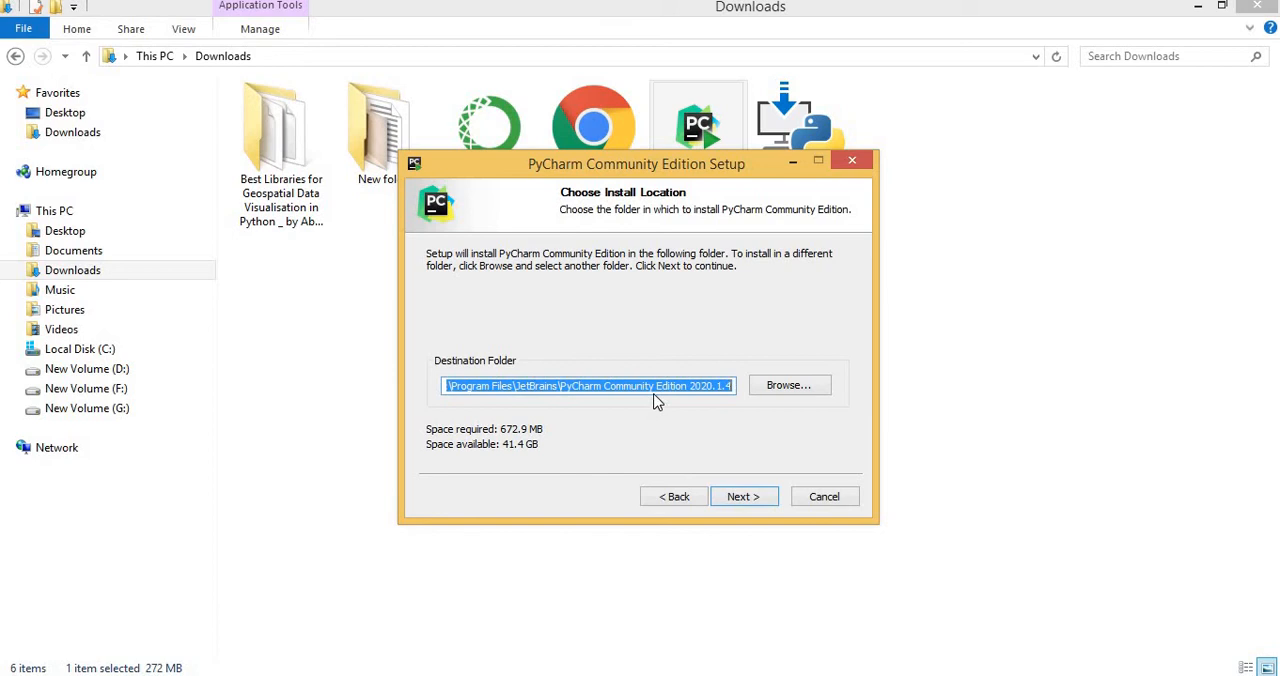
click(743, 496)
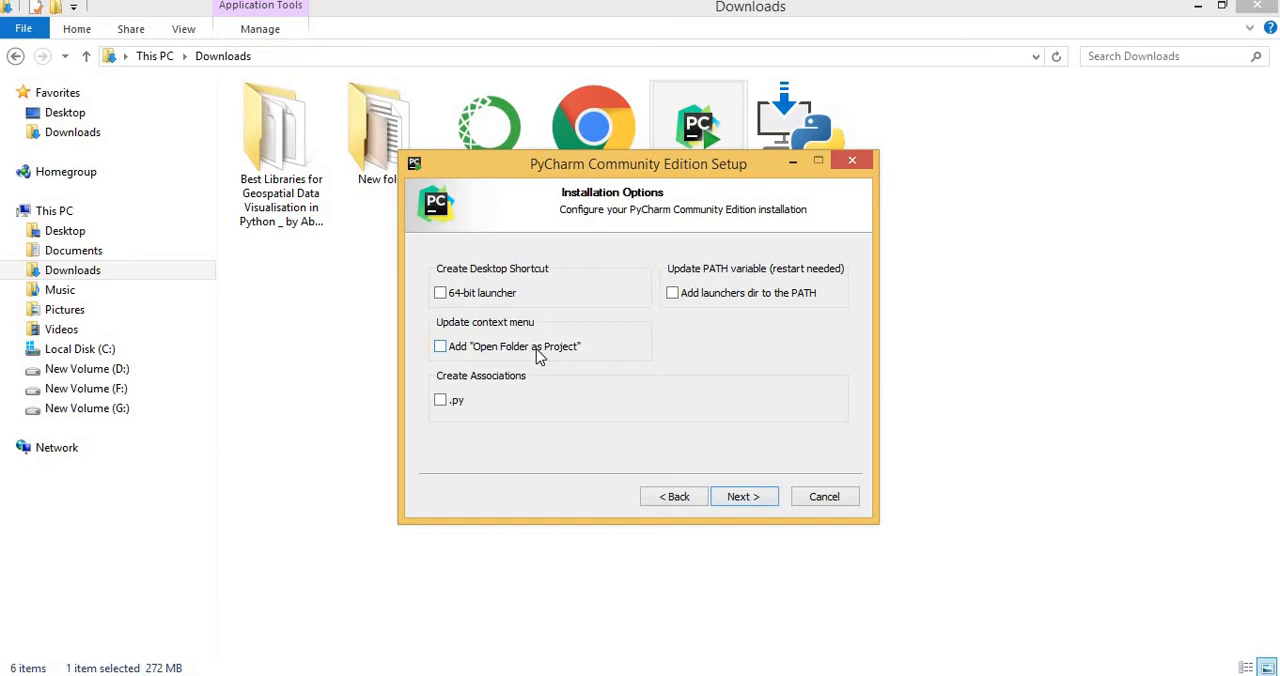
click(440, 292)
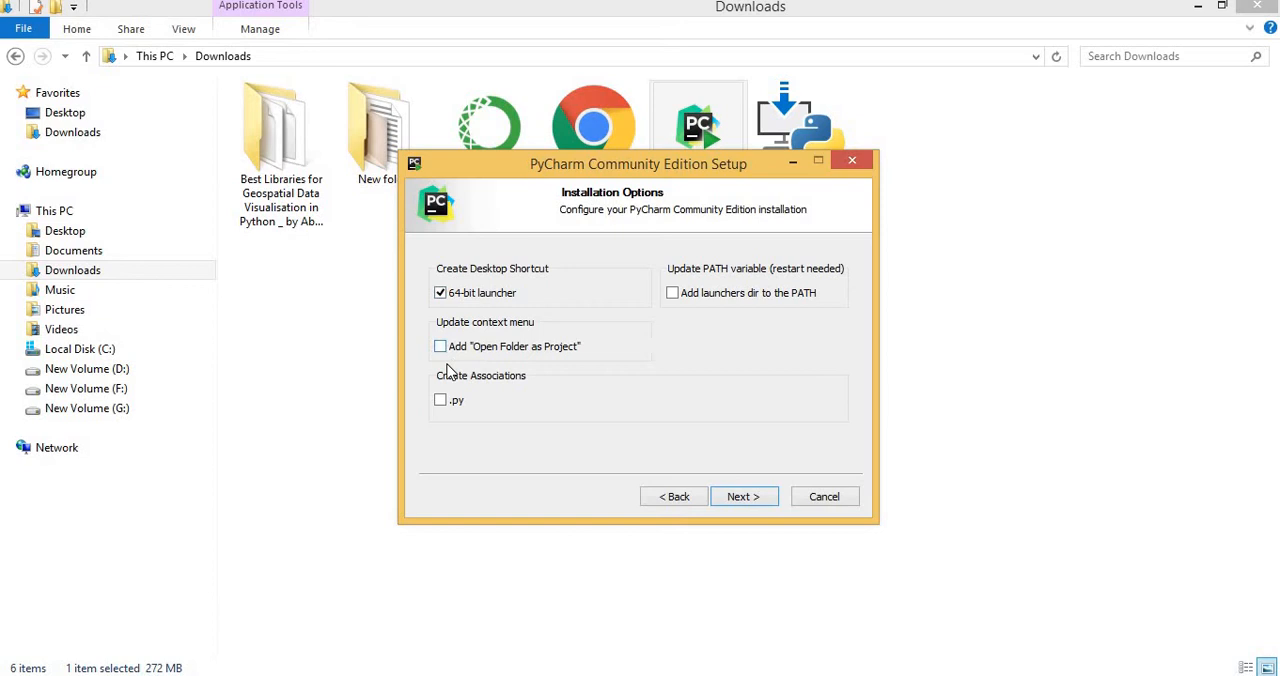
click(743, 496)
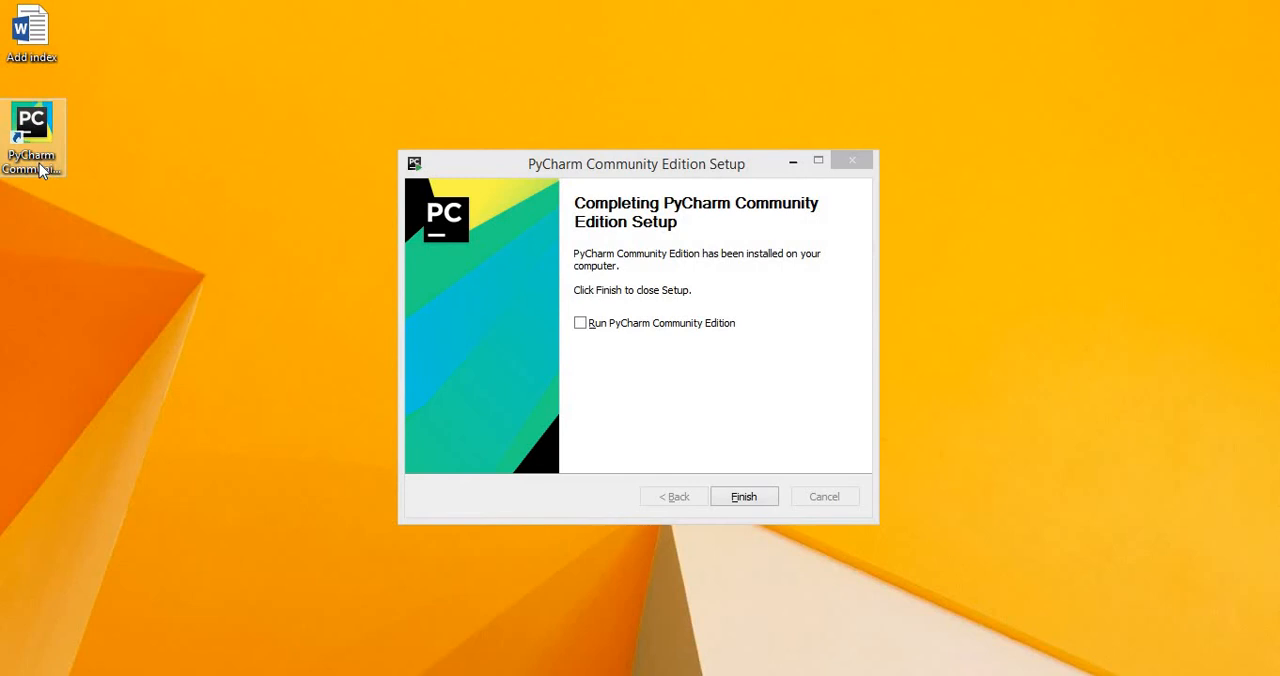
Finish PyCharm setup with 'Run PyCharm Community Edition' checked.
click(579, 322)
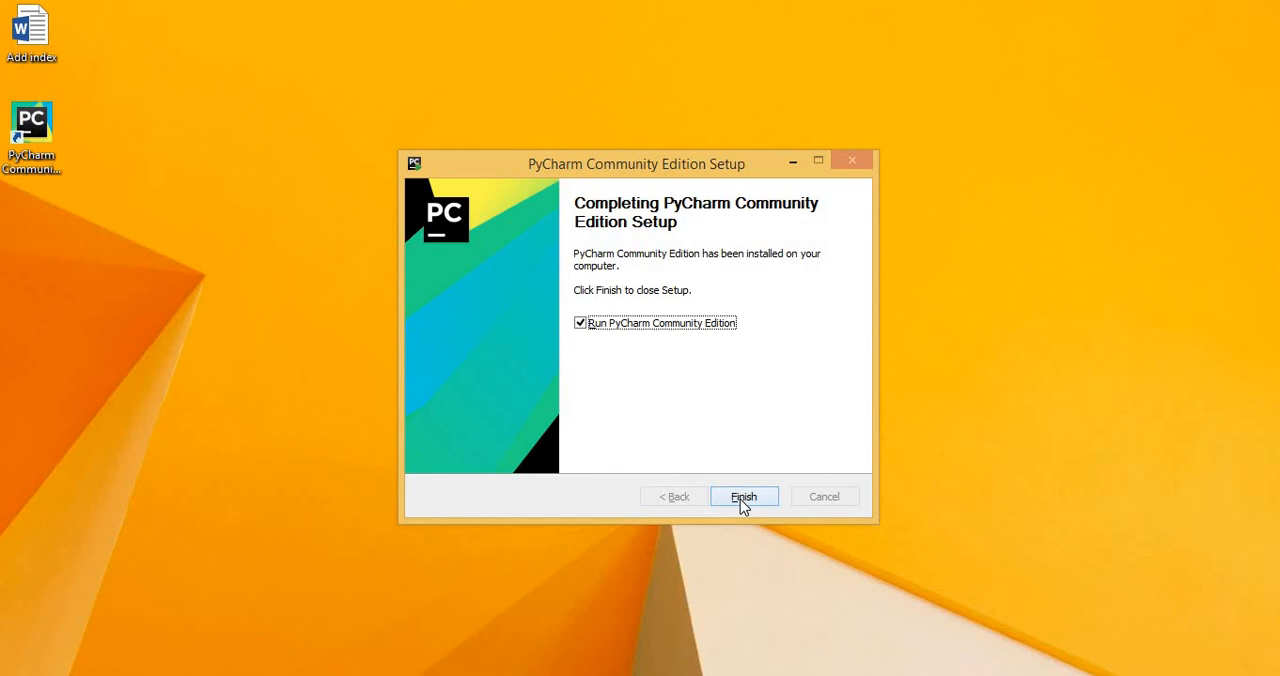
click(743, 497)
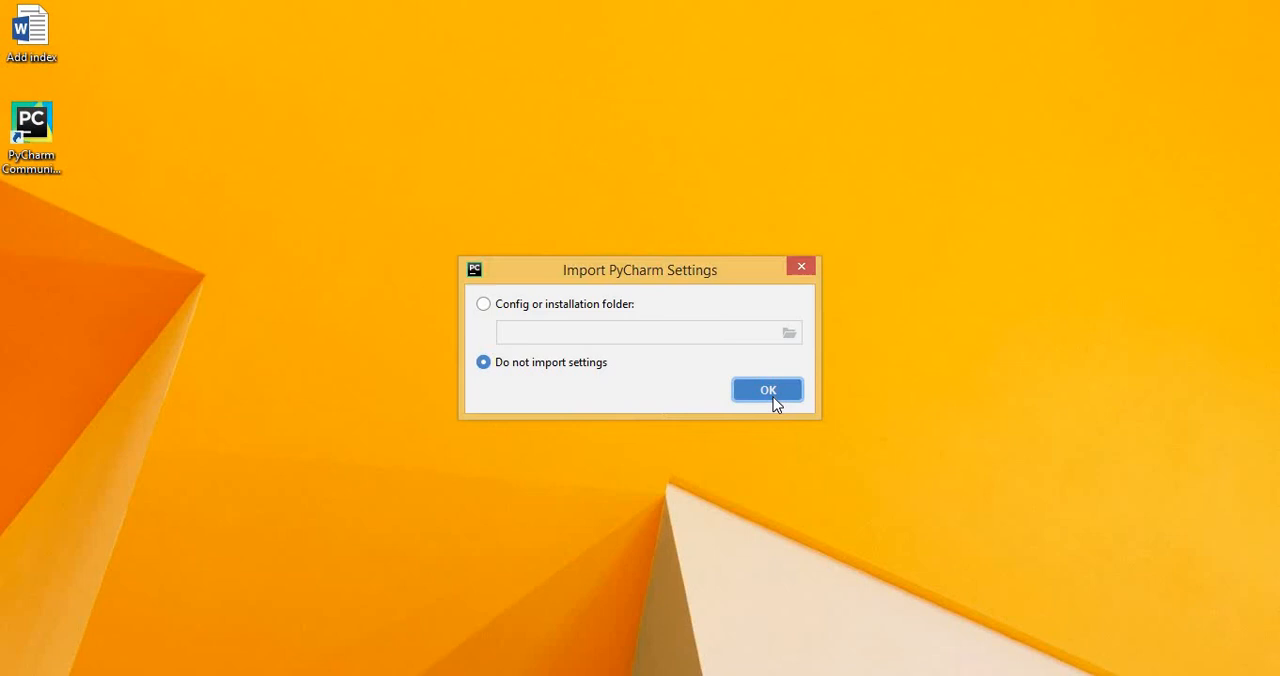
Skip settings import, pick the Light theme, and start PyCharm without featured plugins.
click(767, 389)
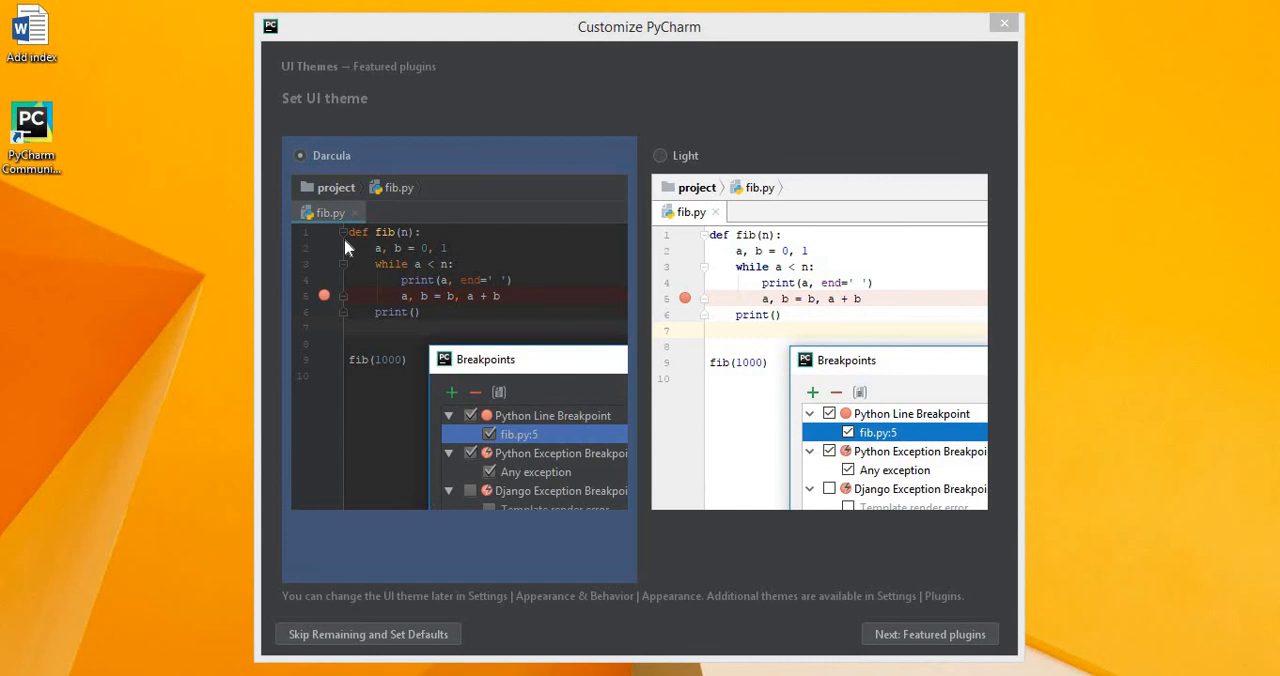
click(660, 155)
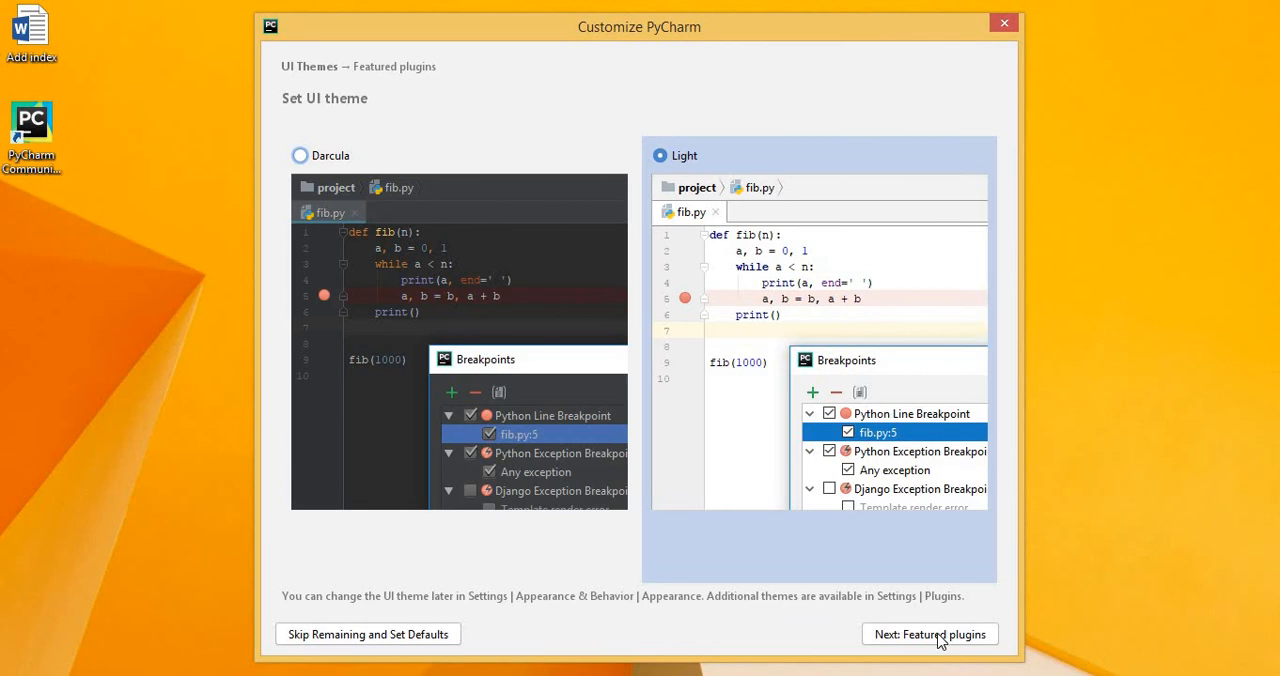
click(928, 634)
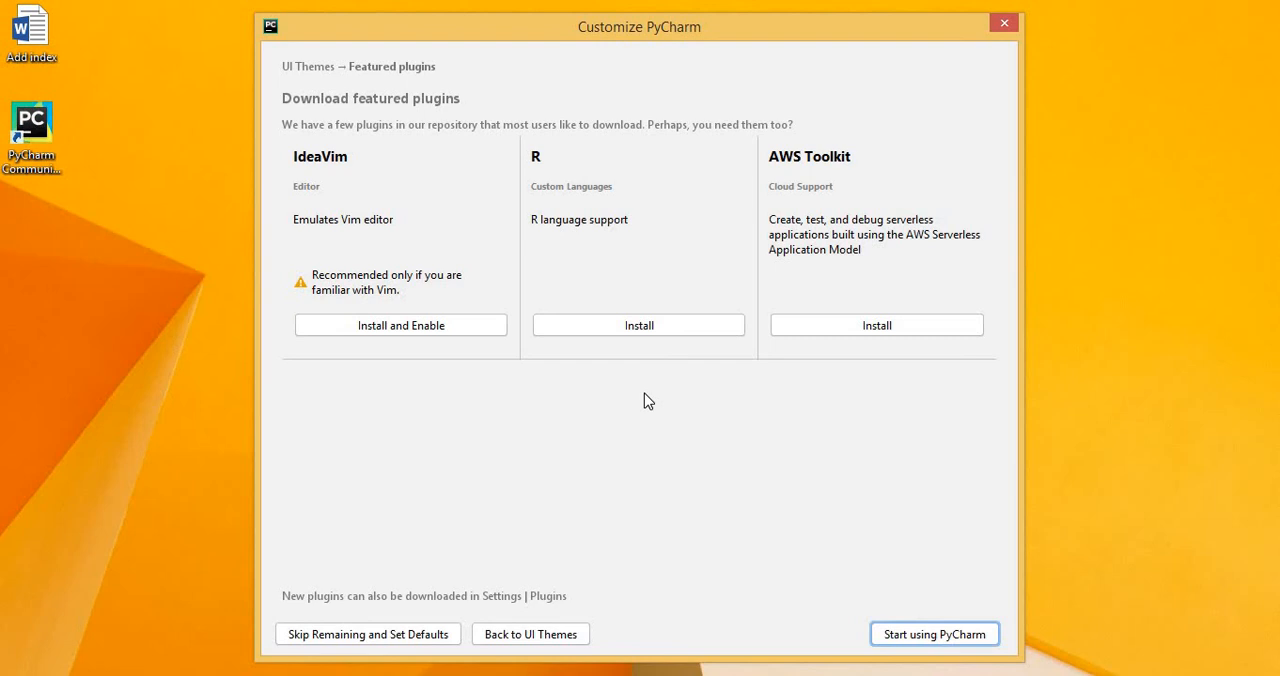
click(933, 633)
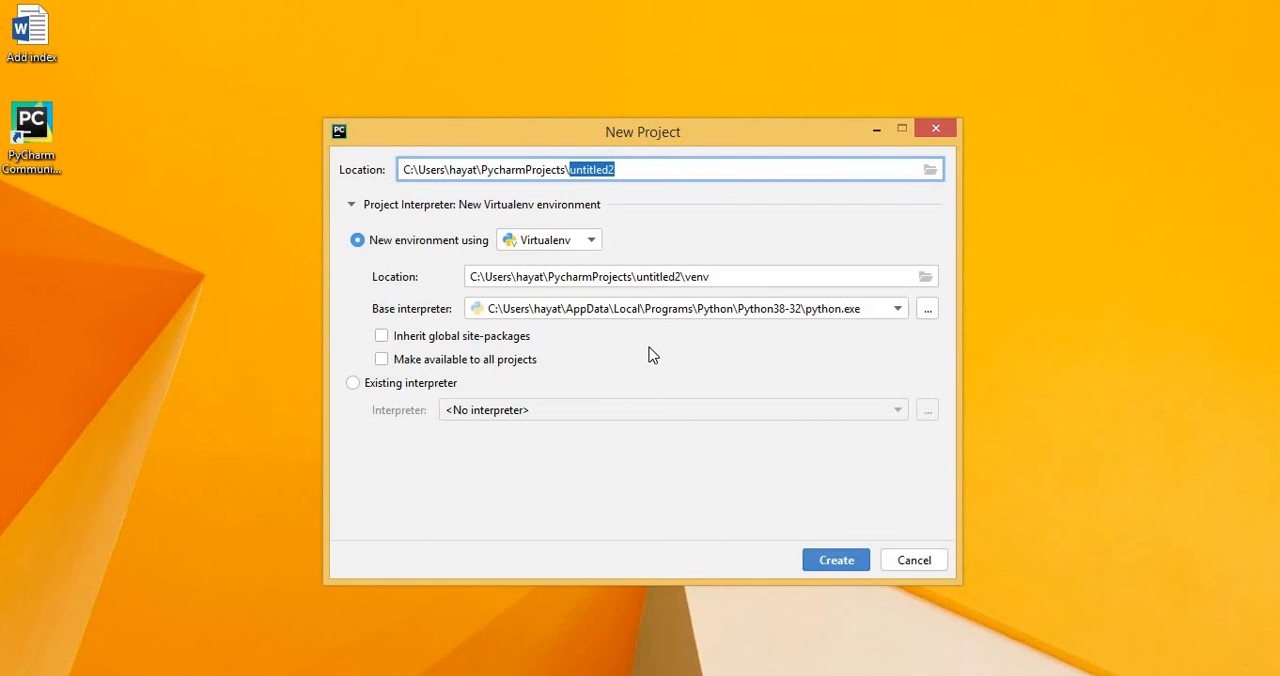
Name the project HelloWorld and set the existing Python38-32 system interpreter.
click(353, 383)
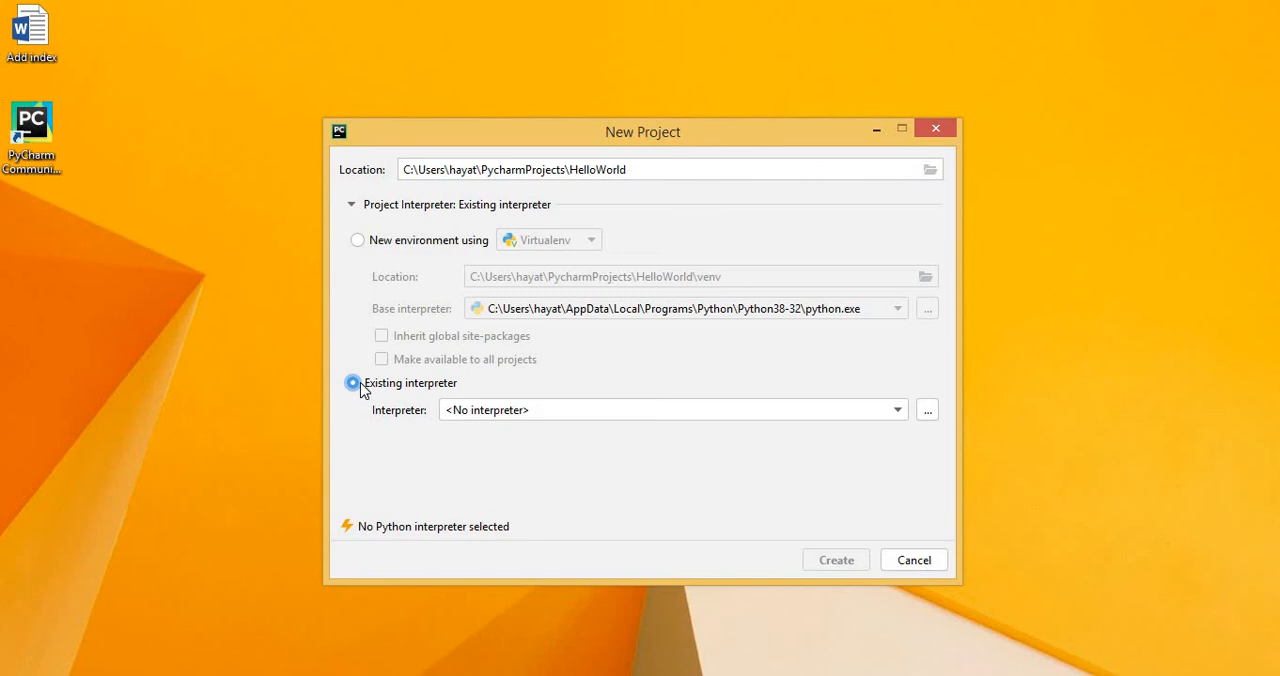
click(895, 409)
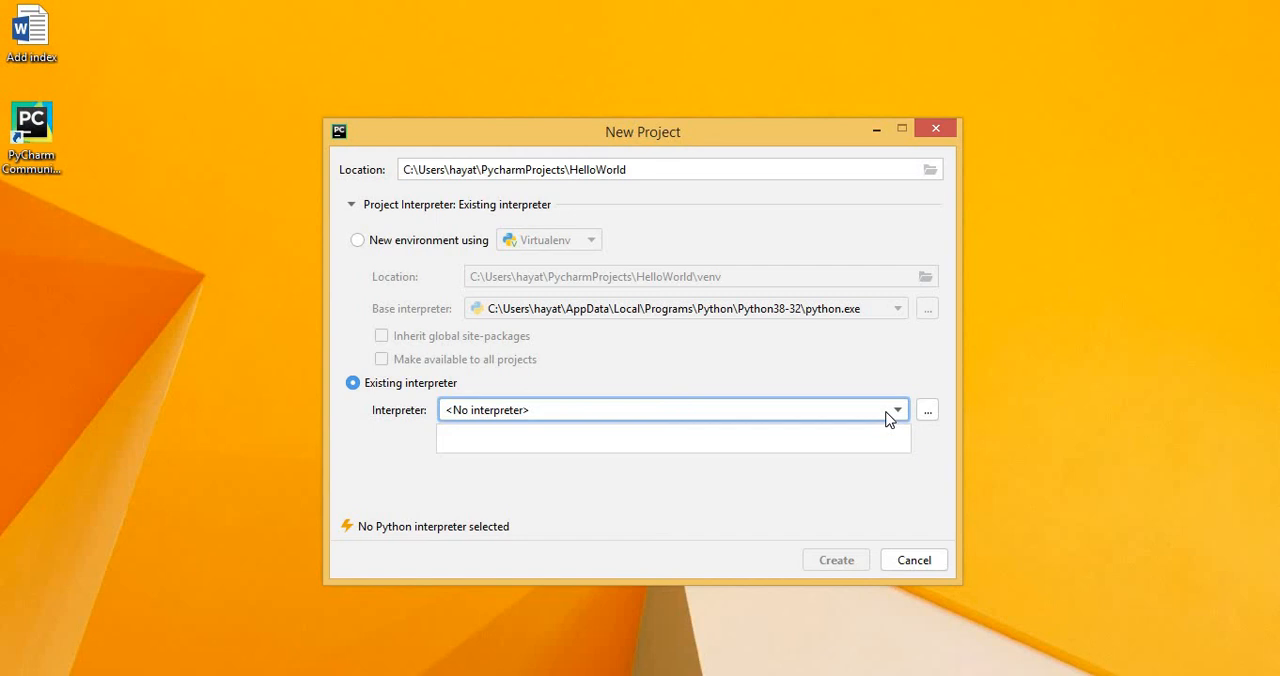
click(926, 409)
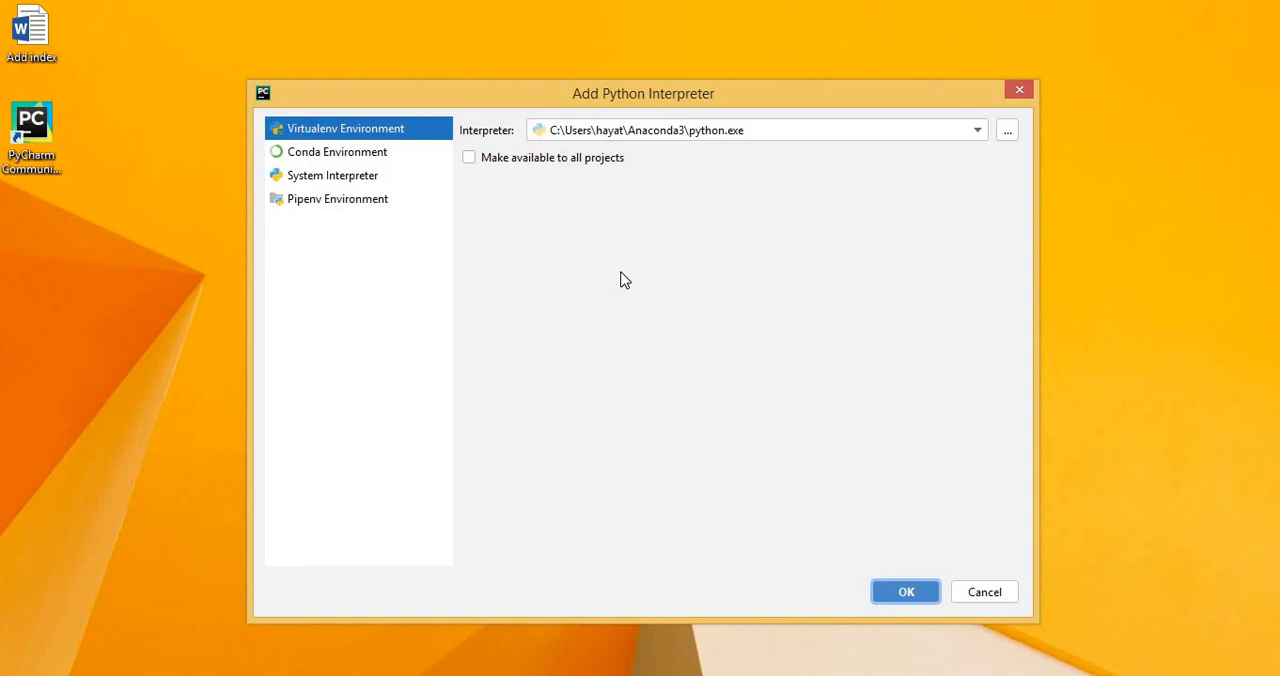
click(332, 175)
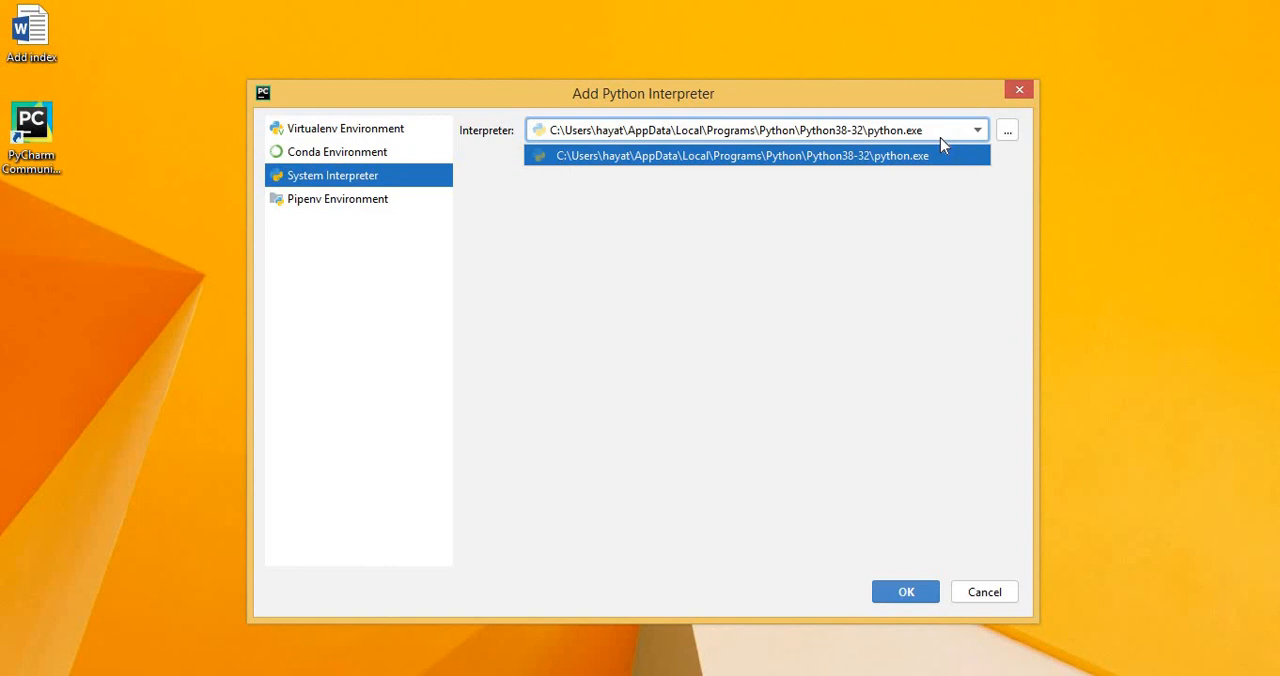
click(905, 591)
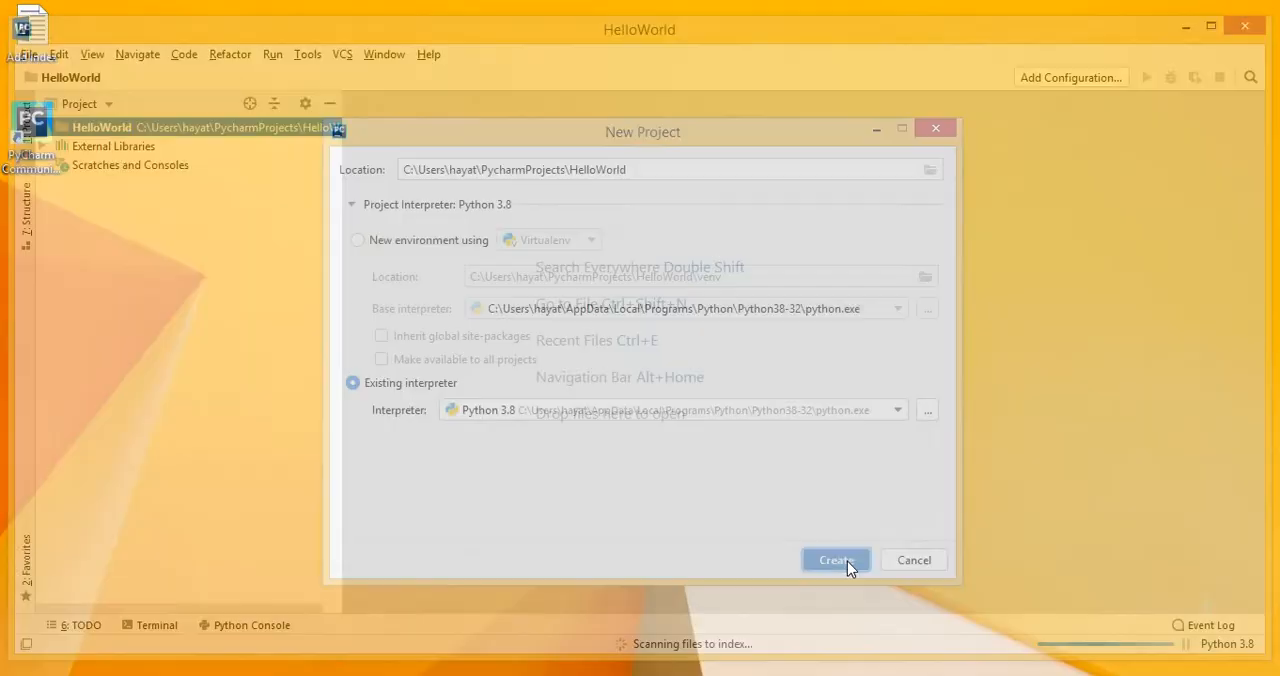
Create the HelloWorld project and turn off startup tips.
click(835, 559)
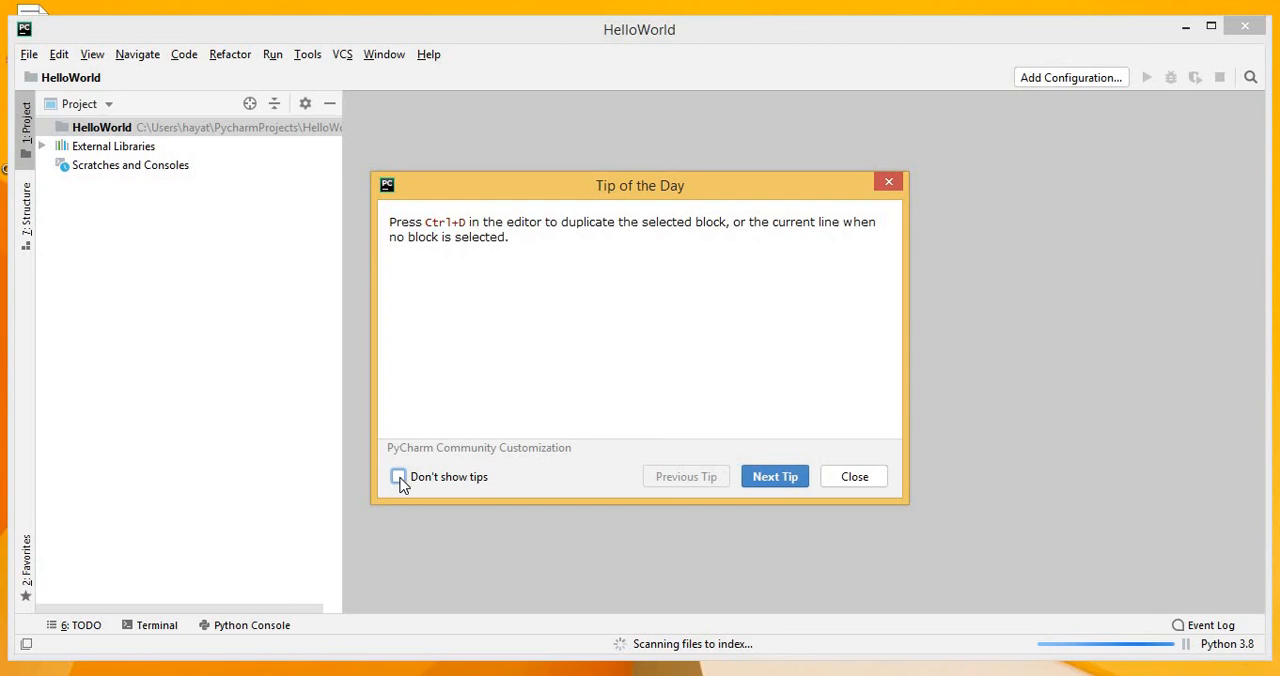
click(853, 476)
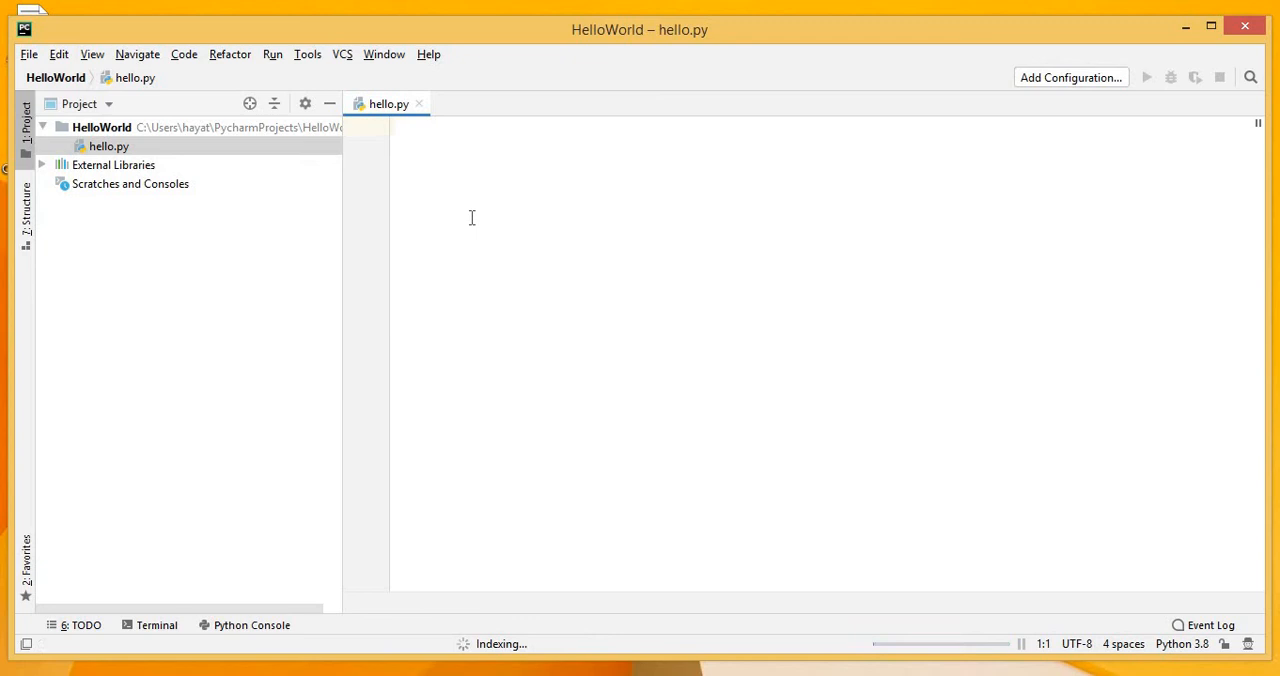
Write print("hello world") in hello.py and run the file in the Python Console.
text(print("hello world"))
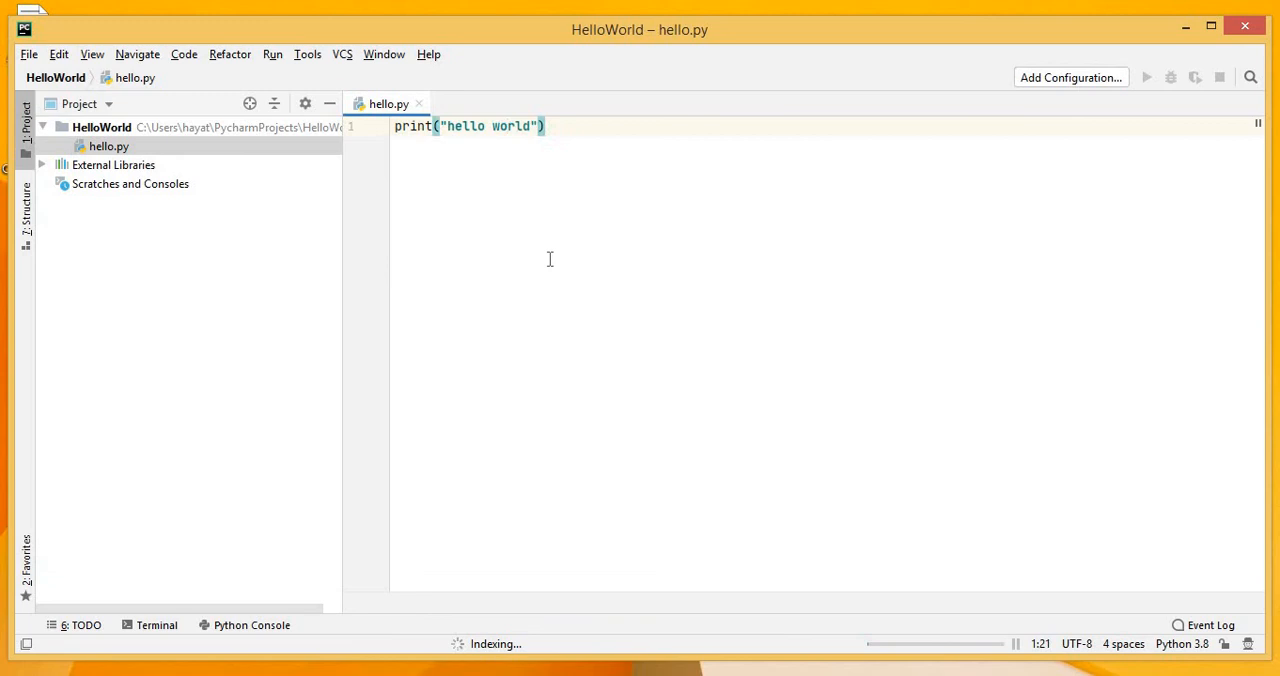
right_click(549, 258)
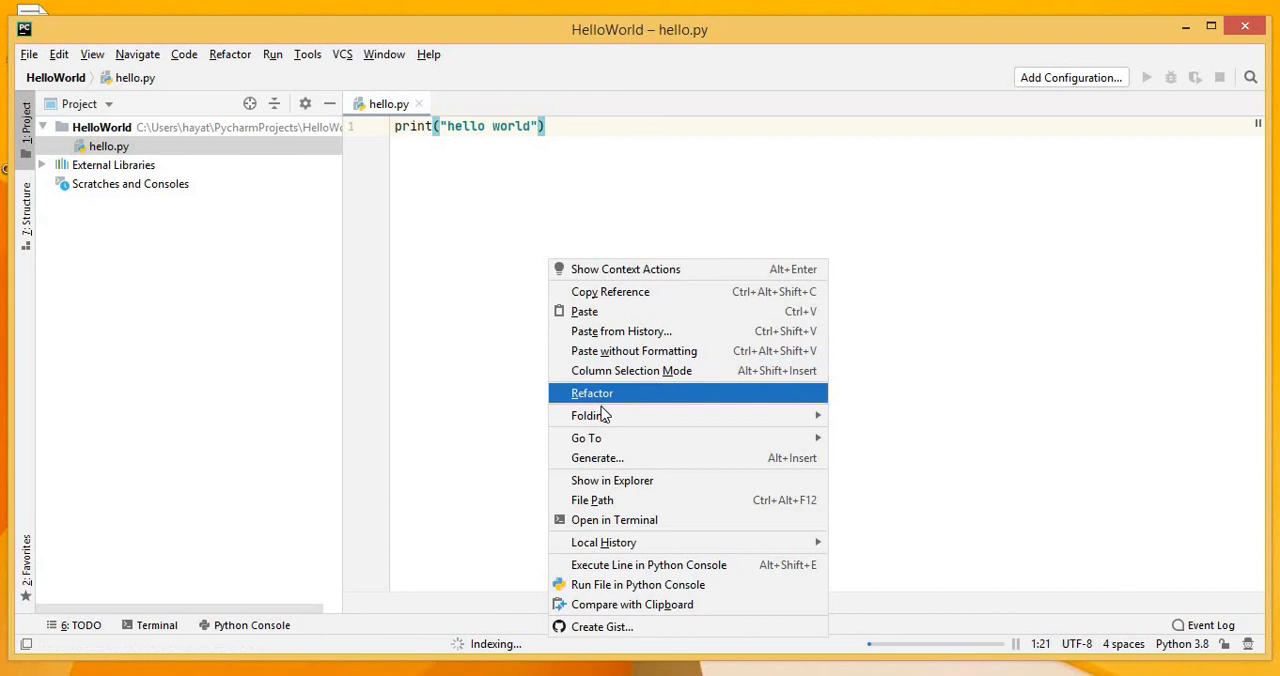
click(638, 584)
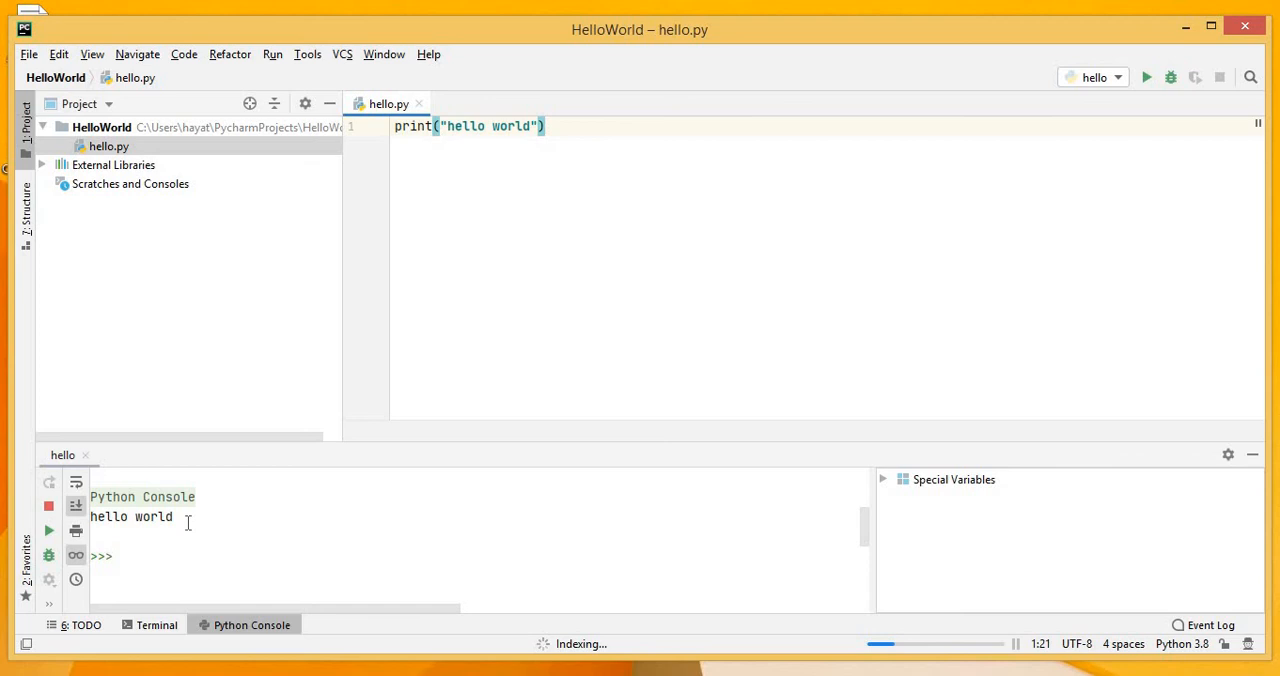